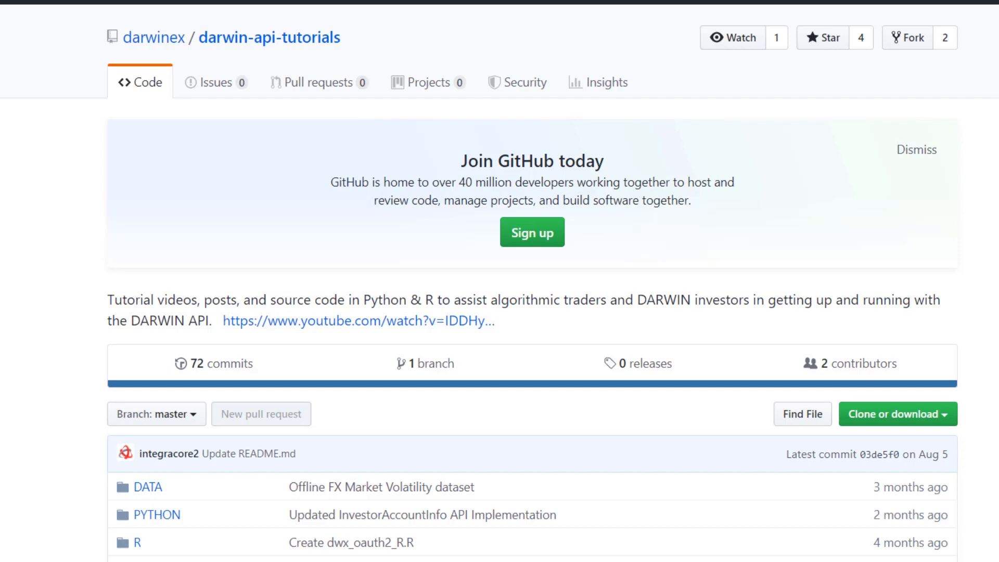
scroll("down", 3)
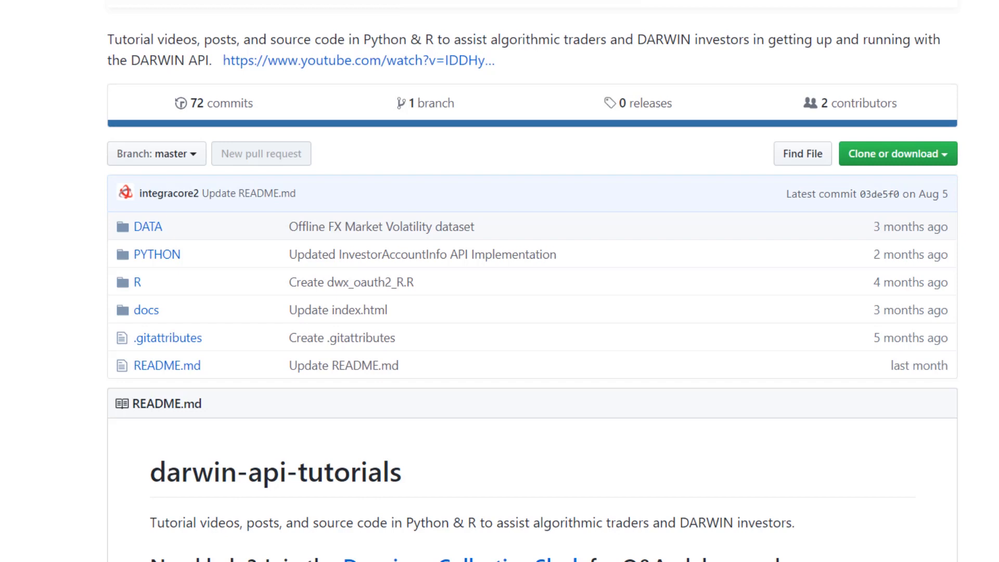
scroll("up", 3)
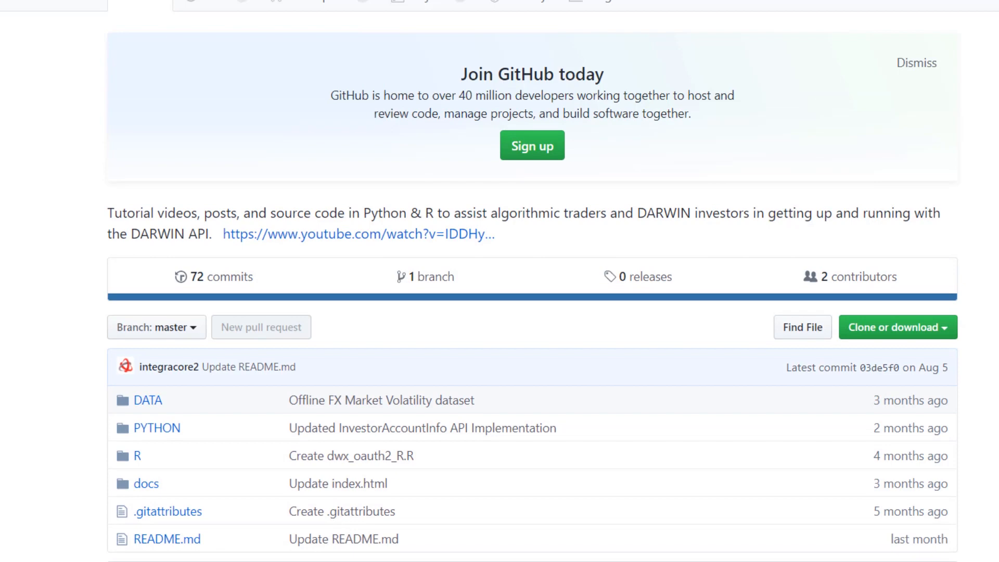
scroll("down", 3)
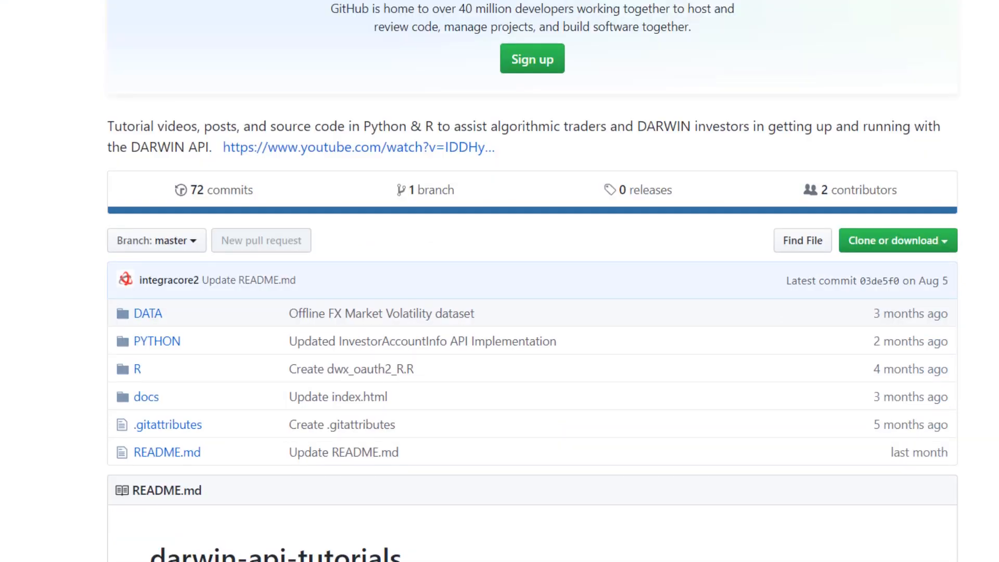